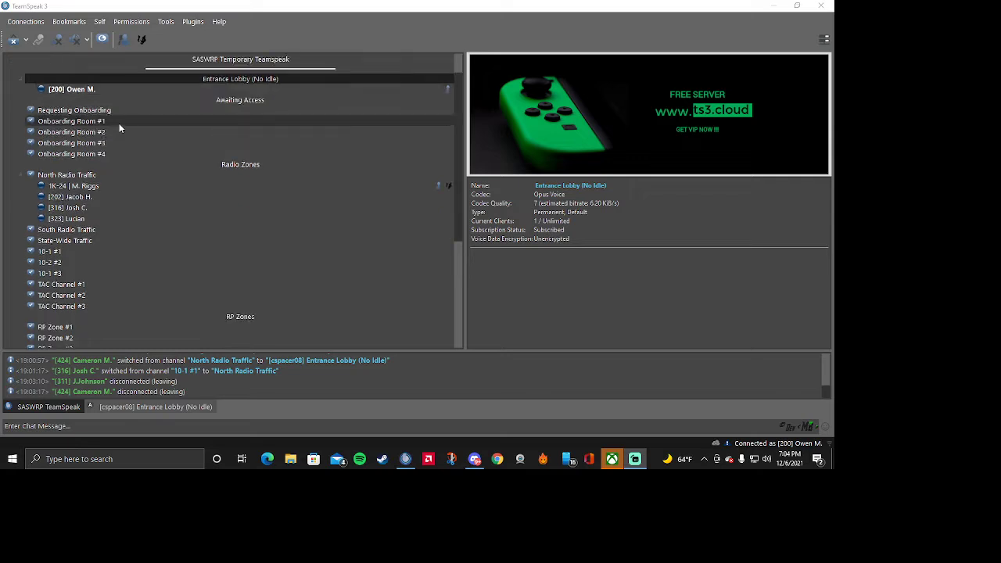
Join the Martin Riggs' Desk channel under Station Channels on the SASNRP server
{"action": "scroll", "scroll_direction": "down", "scroll_amount": 3}
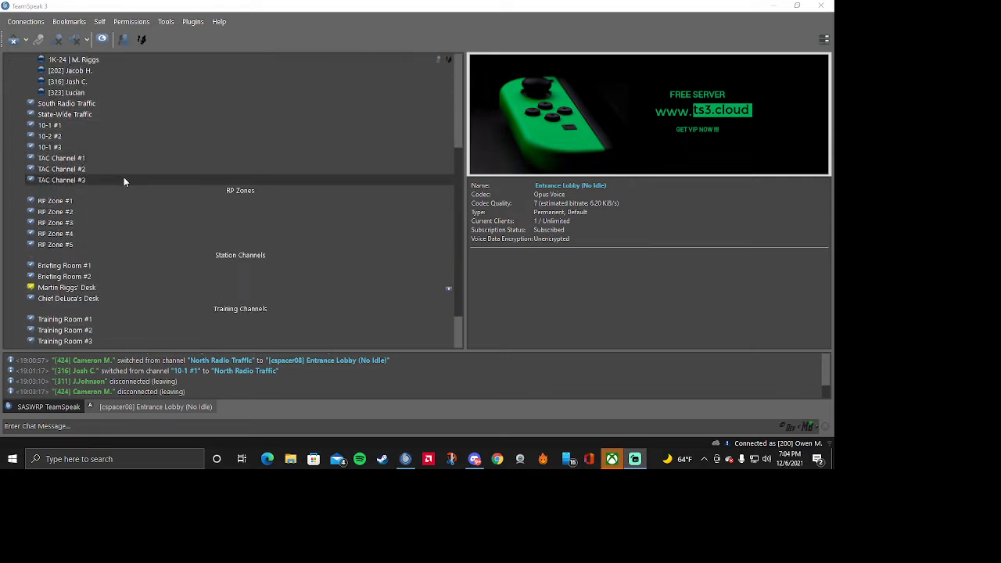
{"action": "left_click", "coordinate": [66, 288]}
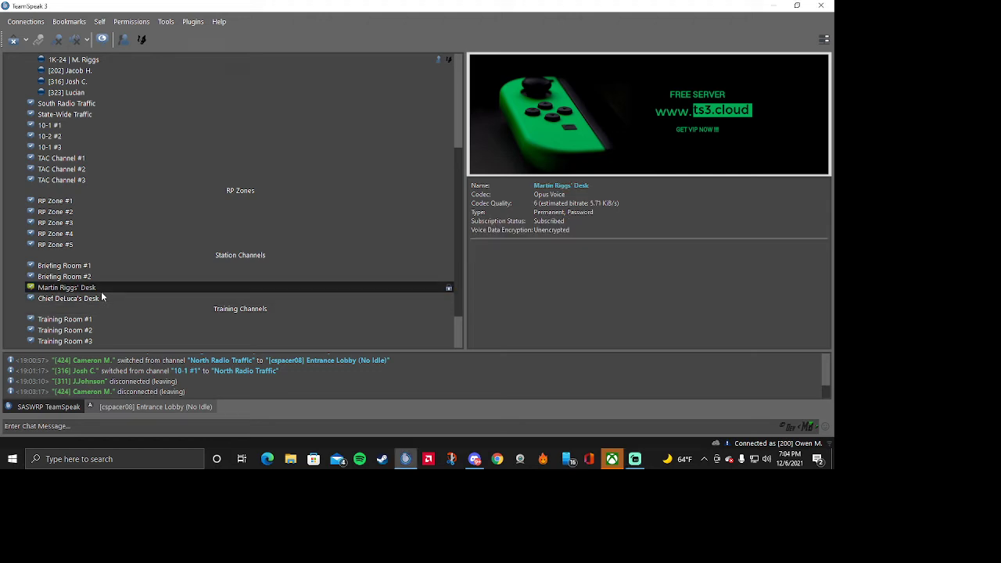
{"action": "double_click", "coordinate": [66, 287]}
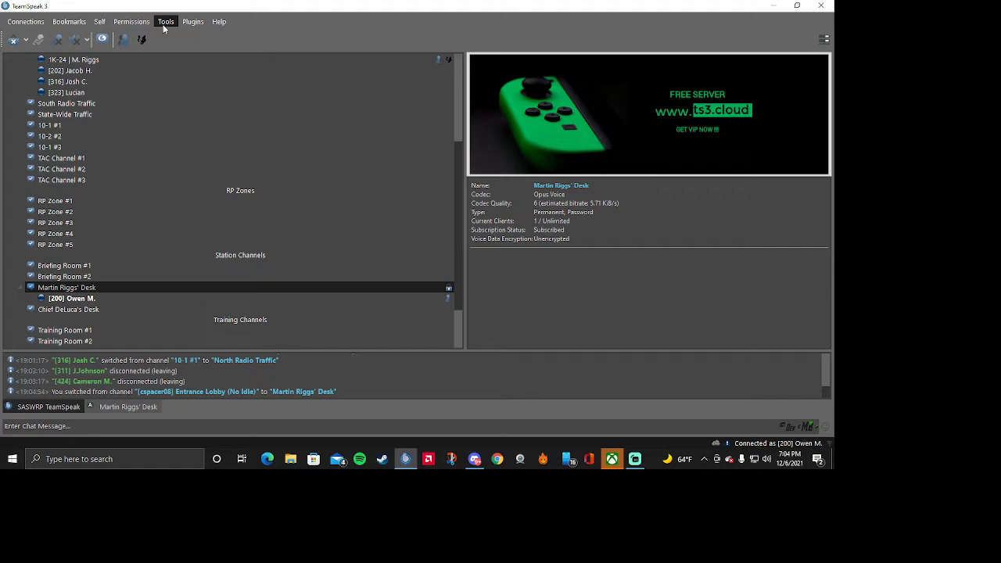
Show the Addons page of Options, listing plugins such as ClientQuery and Radio FX
{"action": "left_click", "coordinate": [166, 22]}
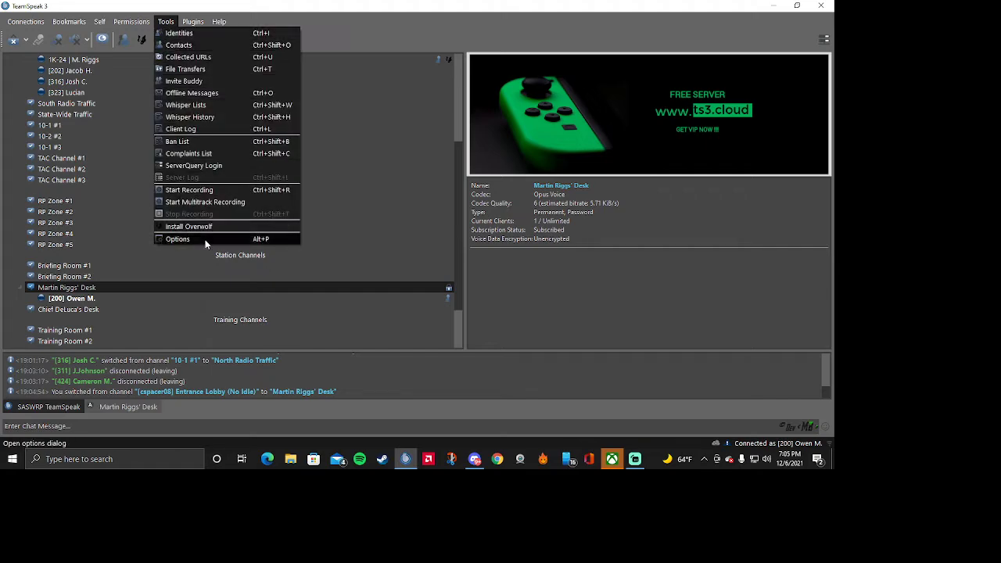
{"action": "left_click", "coordinate": [179, 238]}
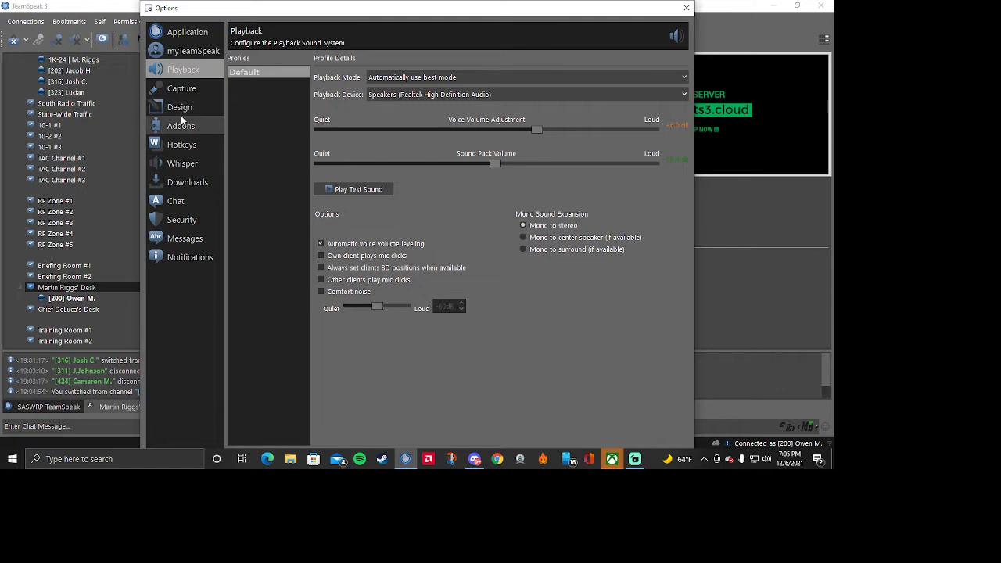
{"action": "left_click", "coordinate": [181, 125]}
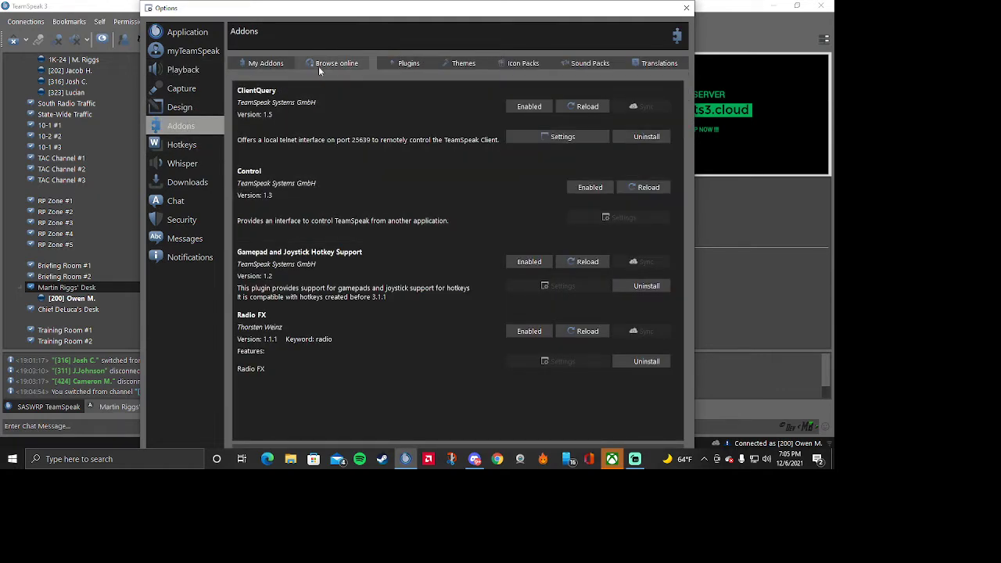
{"action": "left_click", "coordinate": [336, 62]}
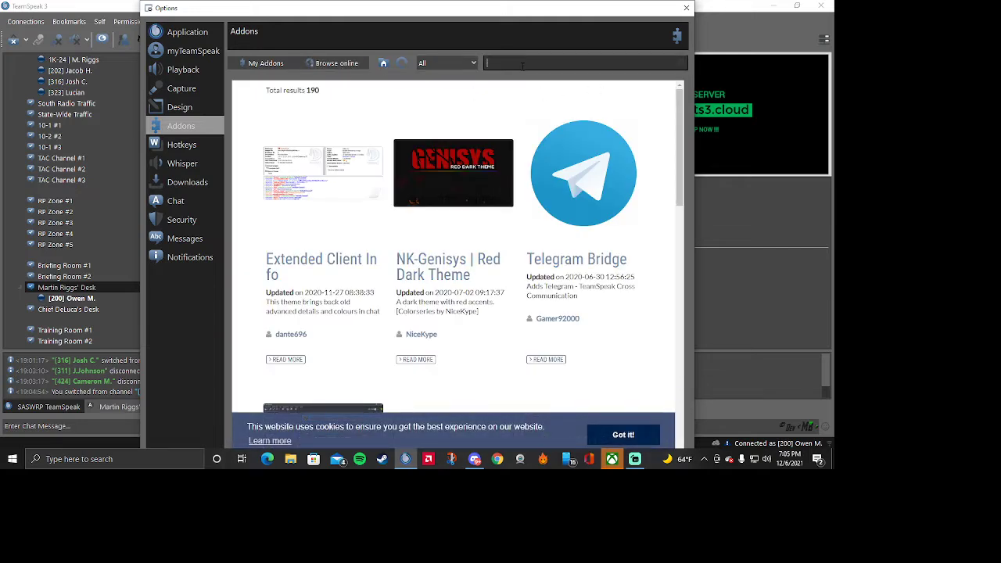
{"action": "type", "text": "Radio FX"}
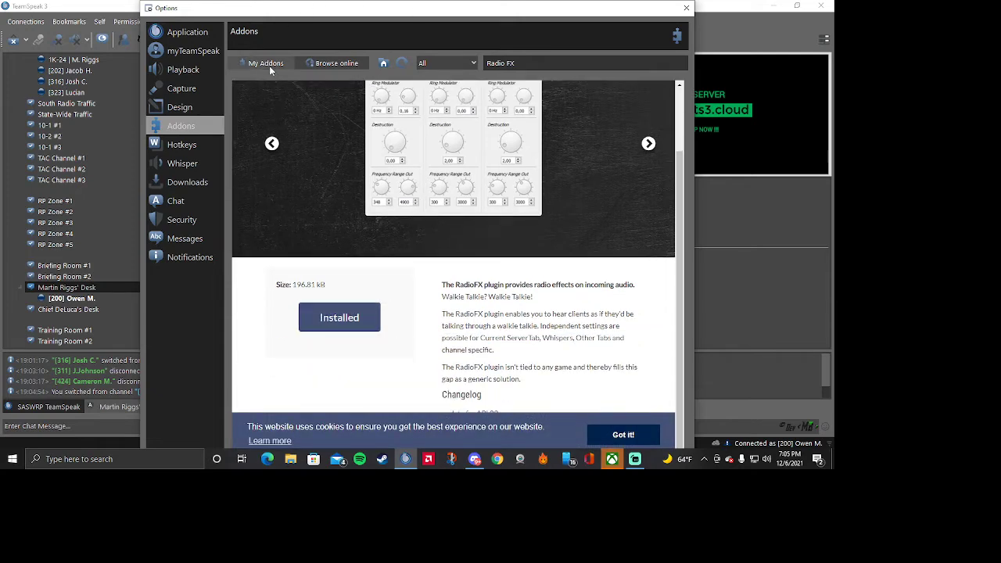
{"action": "left_click", "coordinate": [266, 62]}
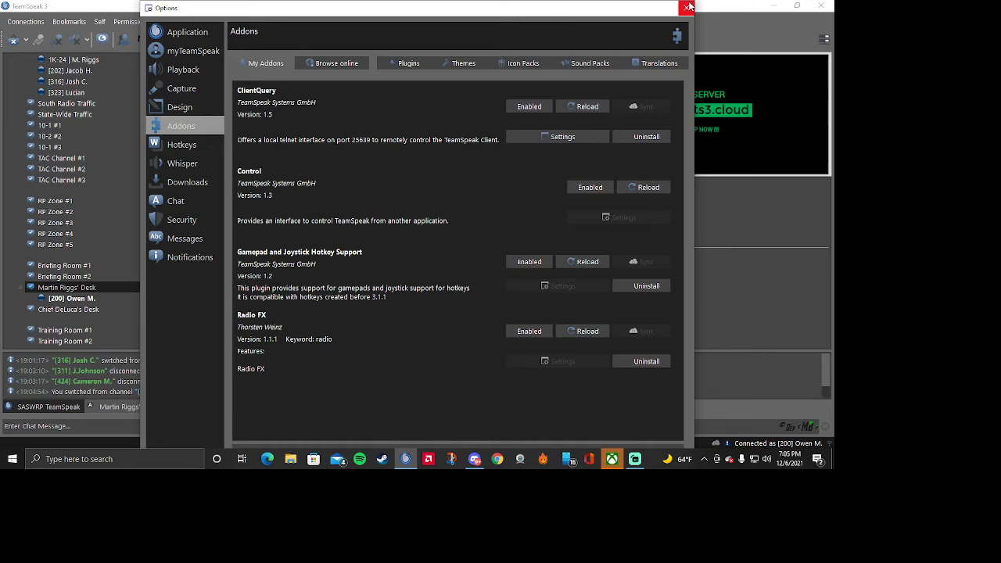
Reconnect to the SASNRP server with the saved details and bring up the Radio FX settings
{"action": "left_click", "coordinate": [688, 7]}
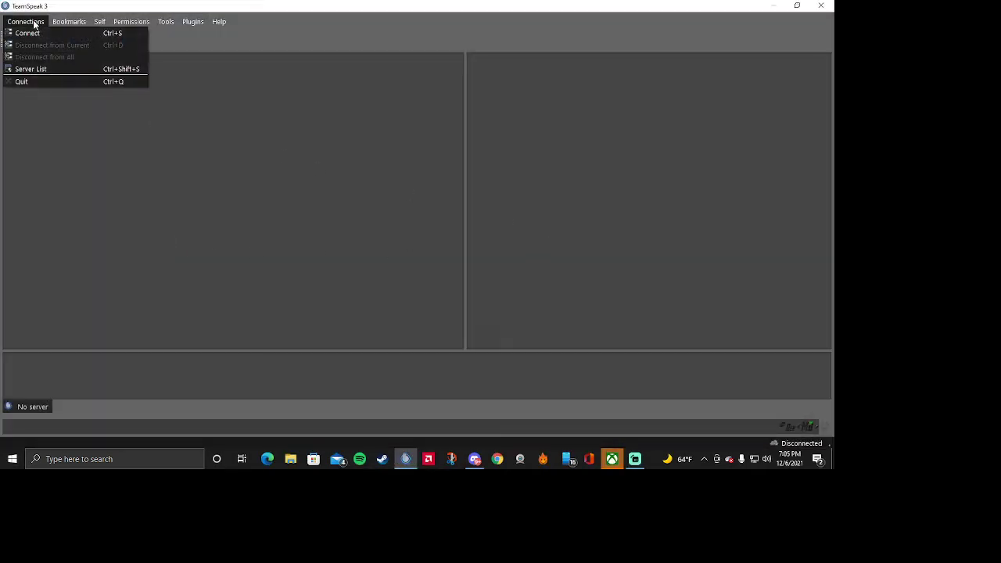
{"action": "left_click", "coordinate": [28, 32]}
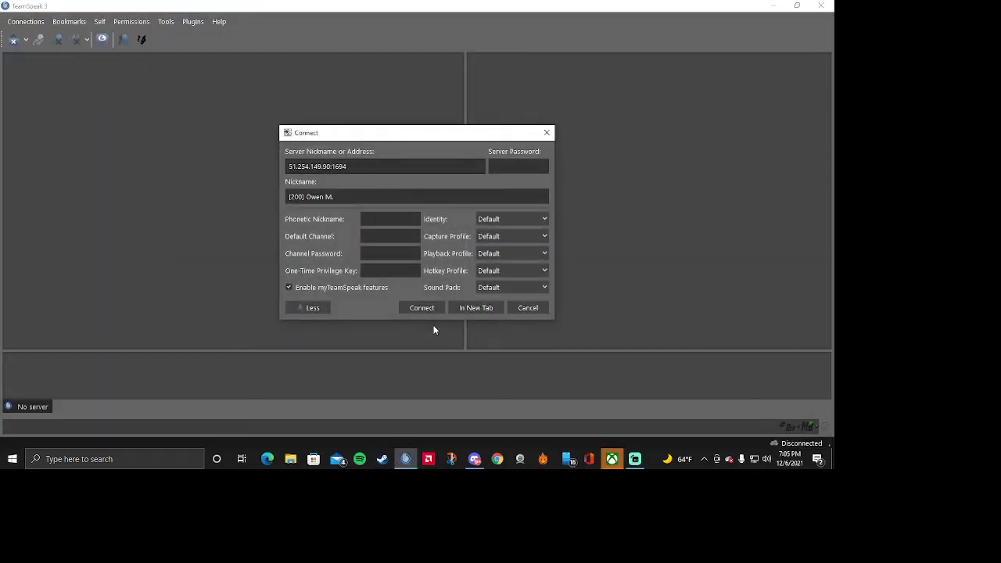
{"action": "left_click", "coordinate": [422, 306]}
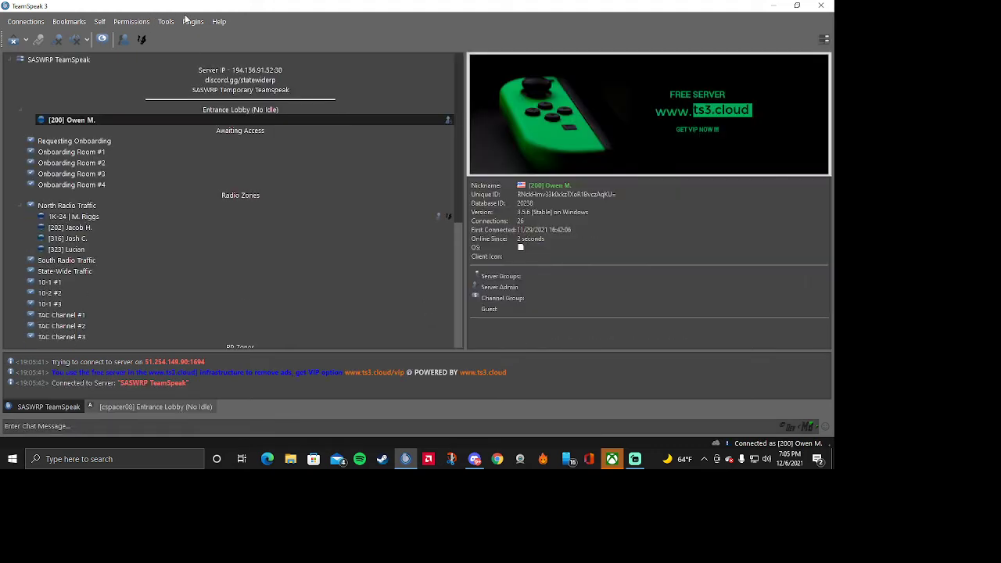
{"action": "left_click", "coordinate": [193, 22]}
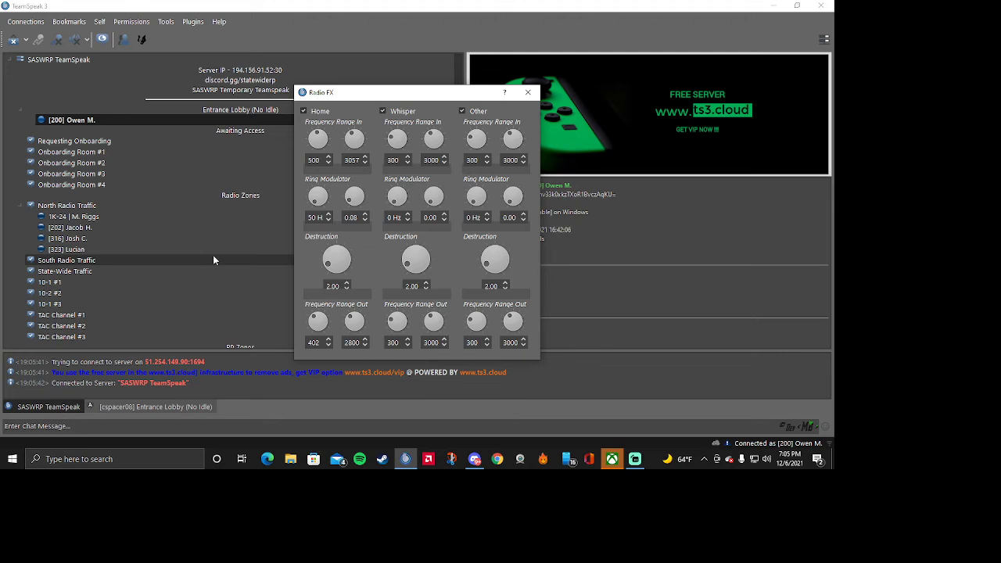
{"action": "mouse_move", "coordinate": [218, 260]}
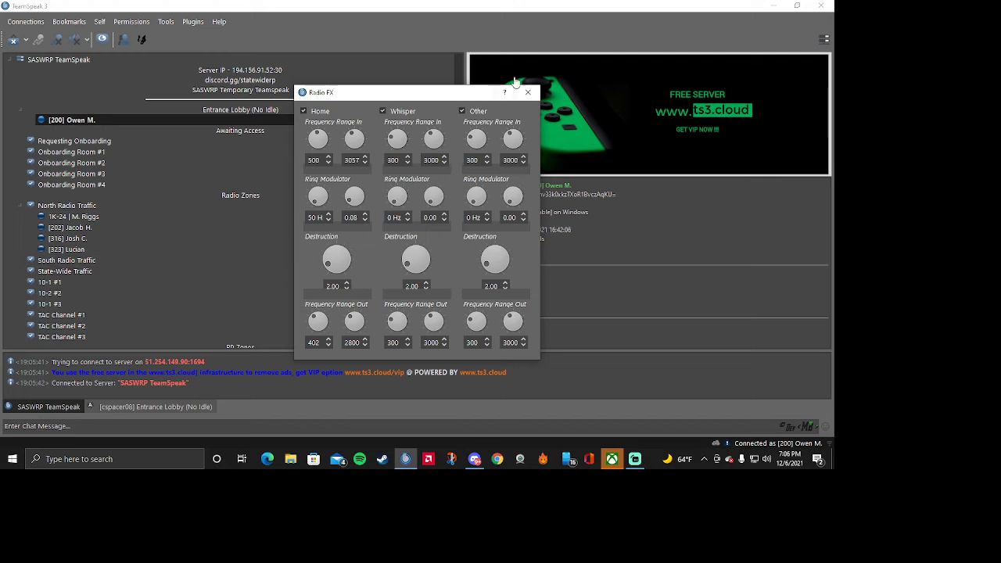
{"action": "left_click", "coordinate": [529, 92]}
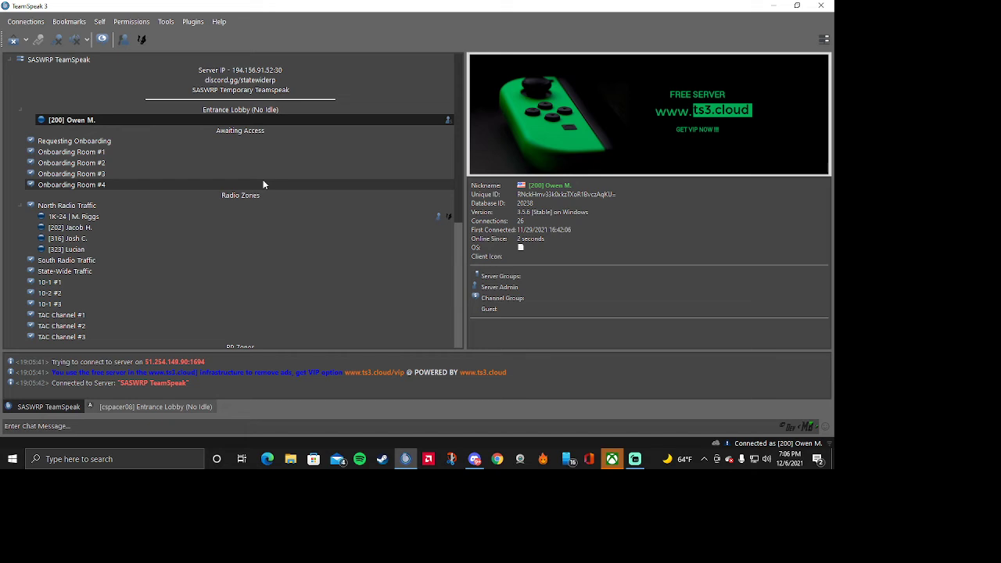
{"action": "scroll", "scroll_direction": "down", "scroll_amount": 3}
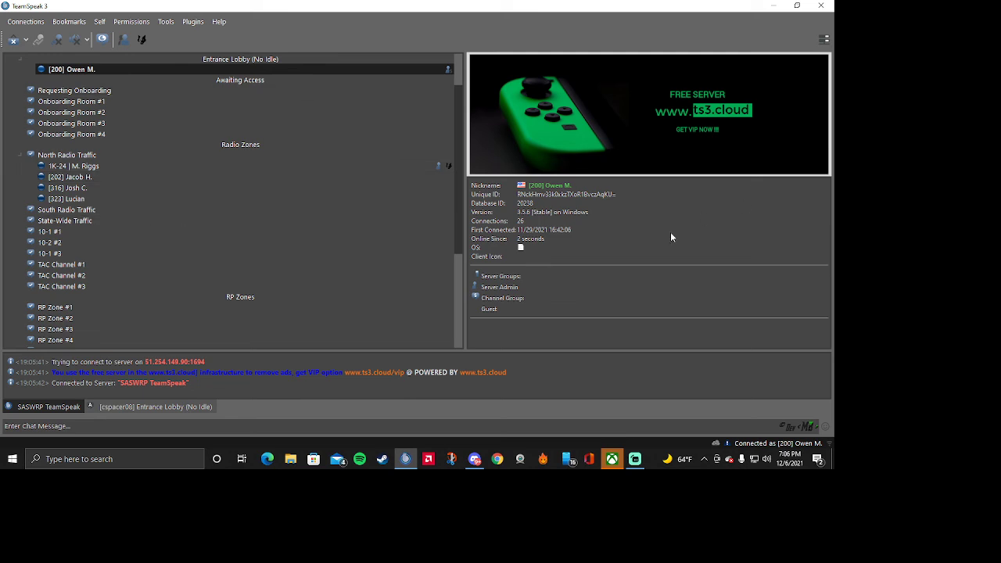
{"action": "mouse_move", "coordinate": [507, 249]}
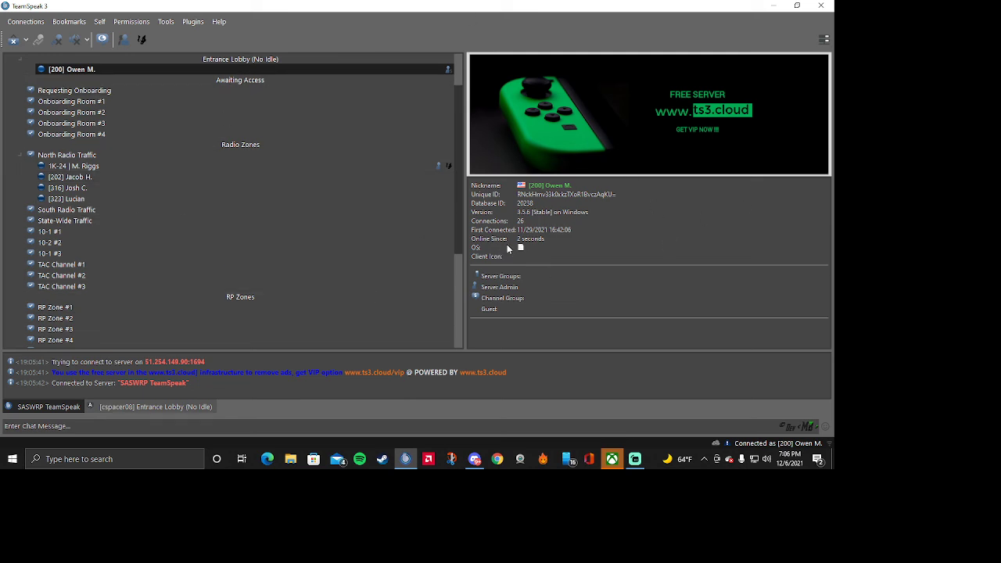
{"action": "mouse_move", "coordinate": [575, 346]}
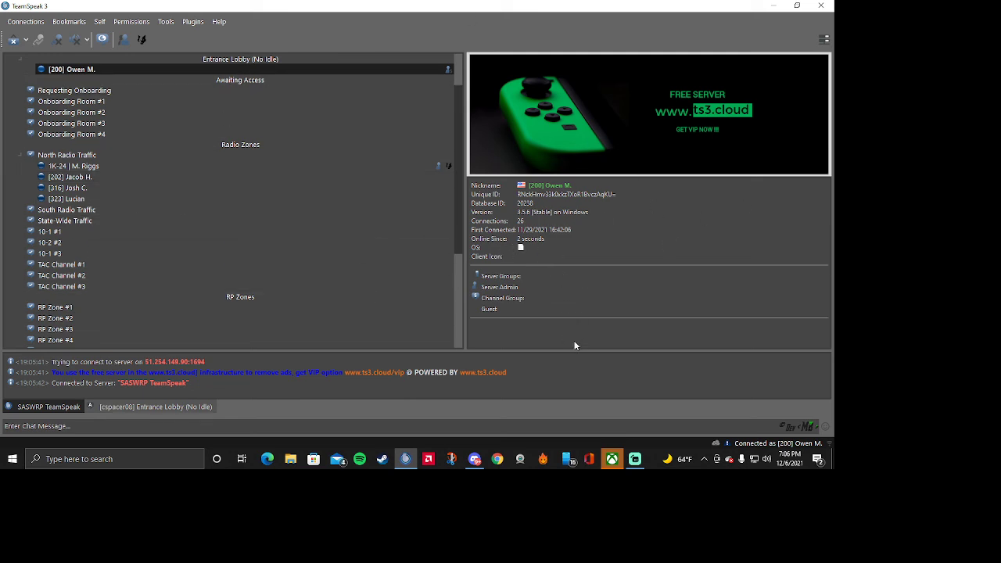